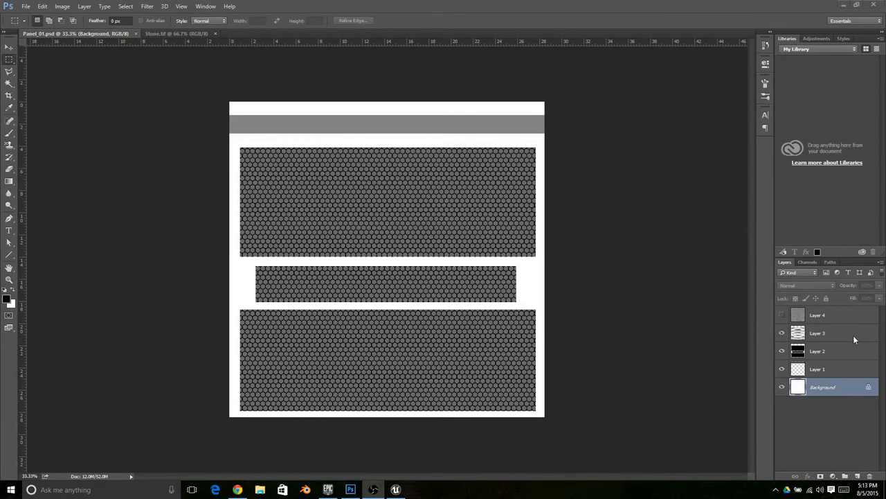
pyautogui.moveTo(842, 351)
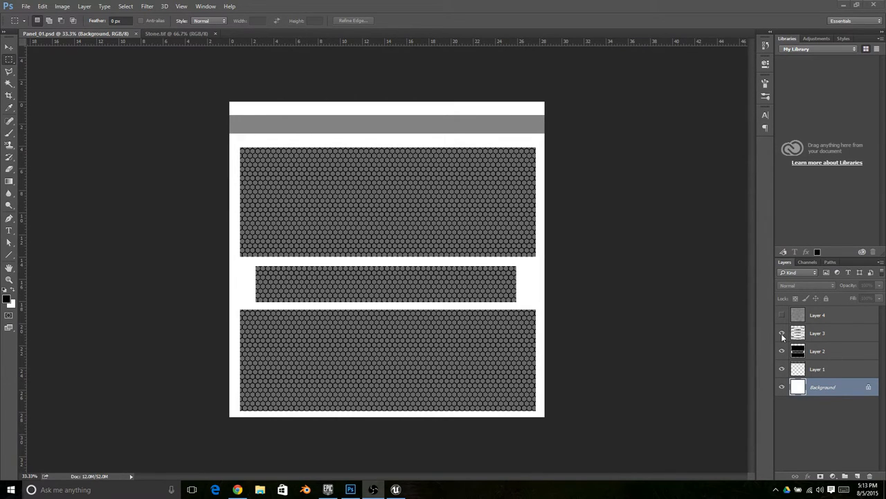
# Hide the Layer 3 hexagon pattern and select the Layer 2 panel shapes.
pyautogui.click(781, 332)
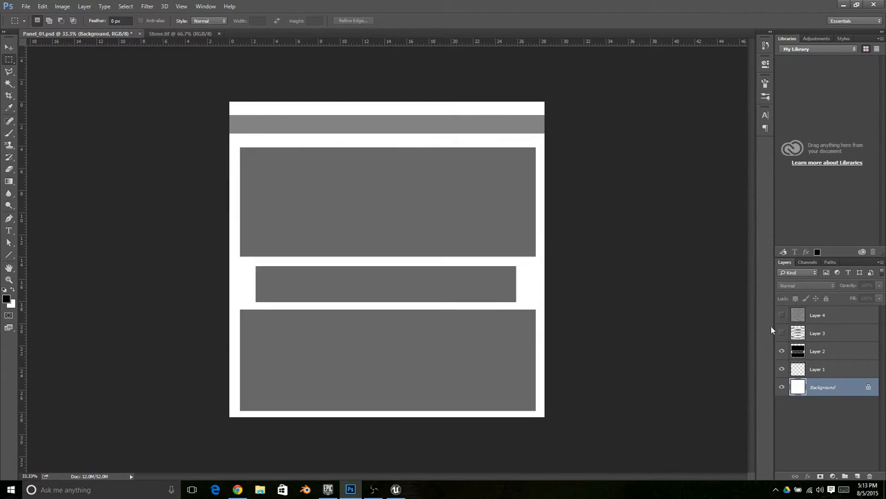
pyautogui.click(831, 350)
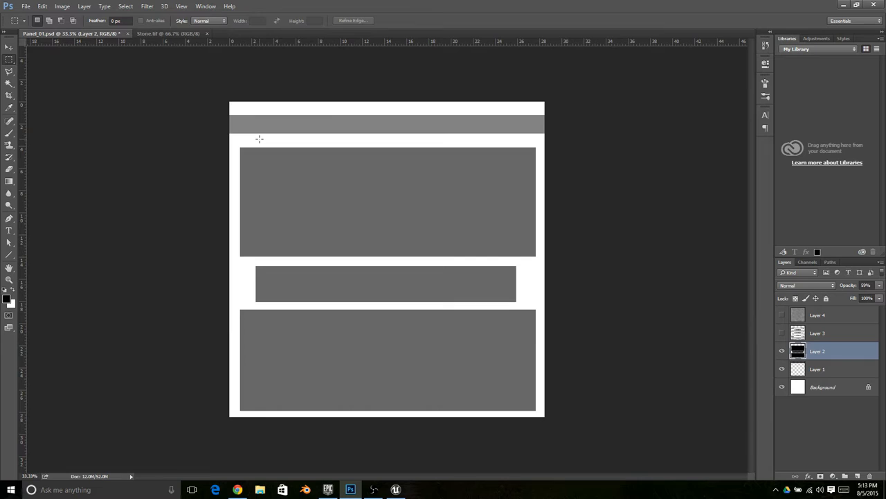
pyautogui.moveTo(292, 157)
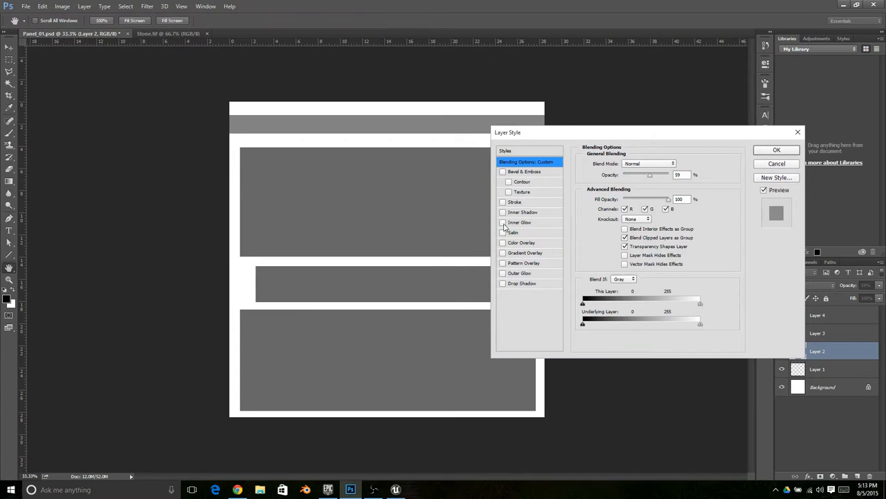
# Add a Screen-blend Inner Glow at 100 opacity, 114 px, Precise technique, and open its contour.
pyautogui.click(503, 222)
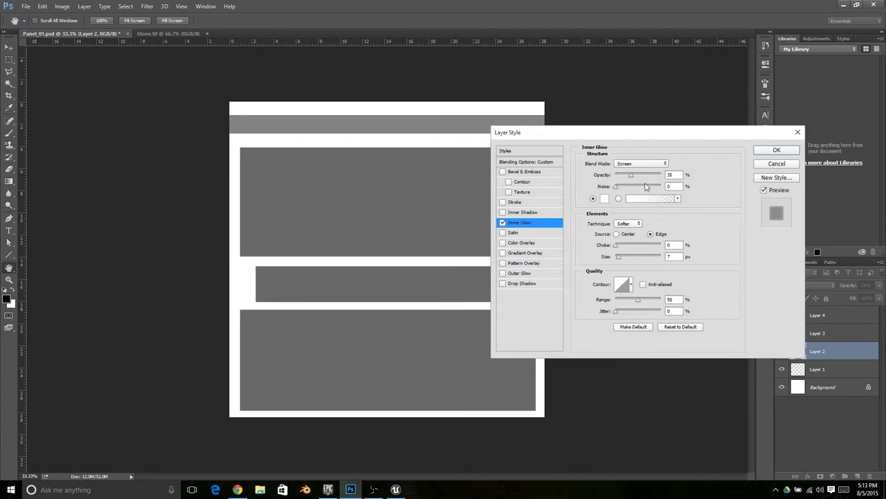
pyautogui.click(648, 163)
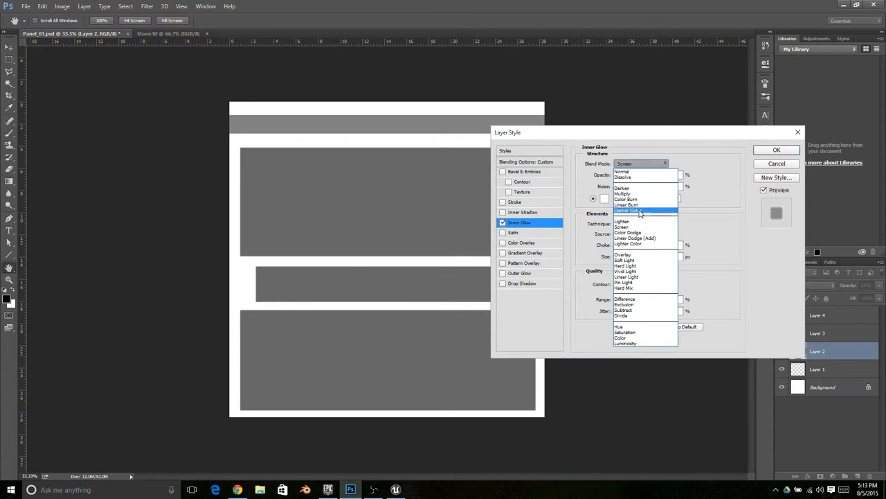
pyautogui.click(625, 225)
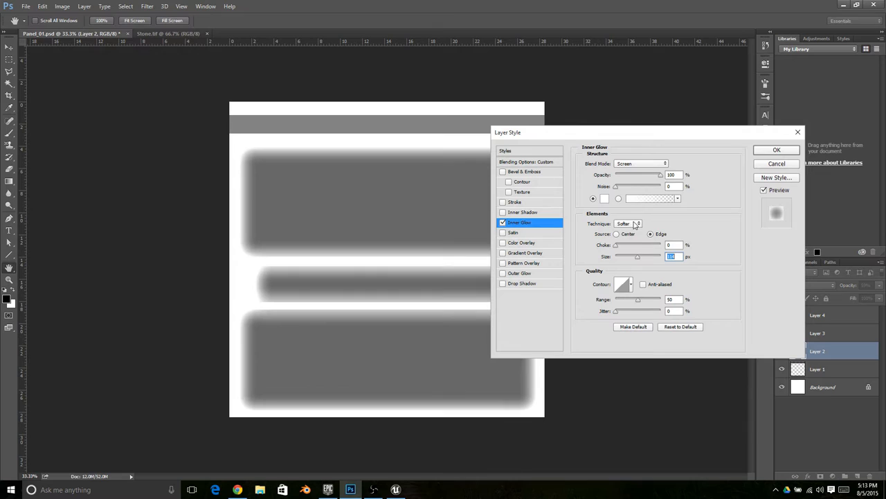
pyautogui.click(628, 223)
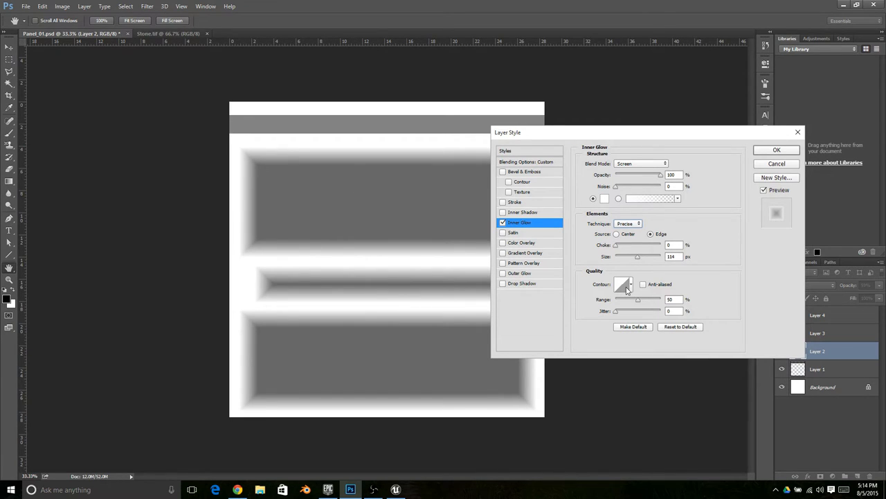
pyautogui.click(620, 284)
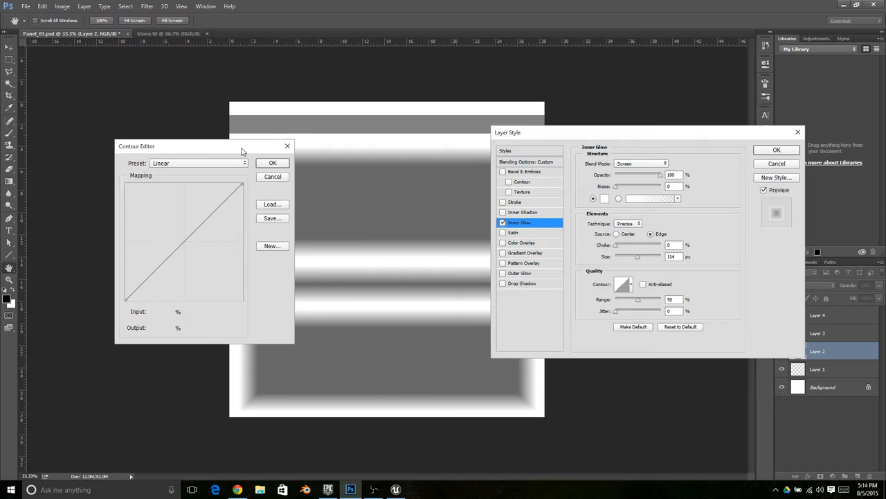
# Drag contour points into an S-shaped stepped curve and apply the inner glow style.
pyautogui.moveTo(137, 146); pyautogui.dragTo(545, 211)
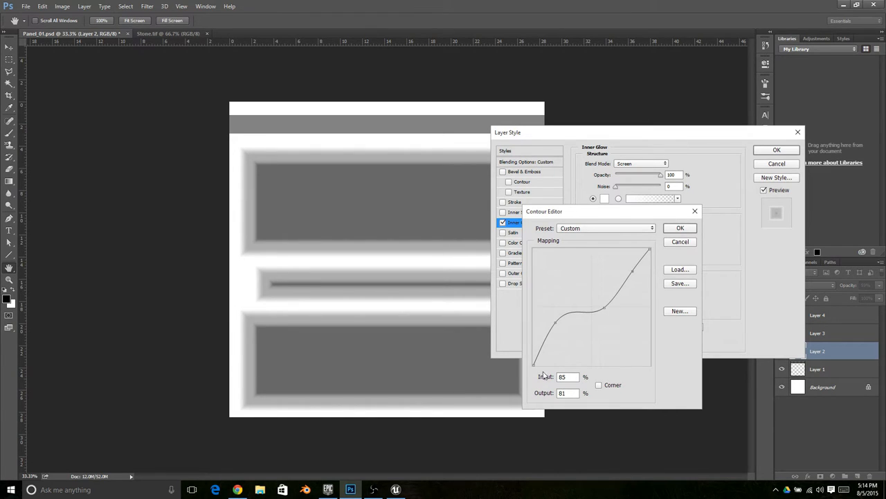
pyautogui.moveTo(561, 325); pyautogui.dragTo(543, 336)
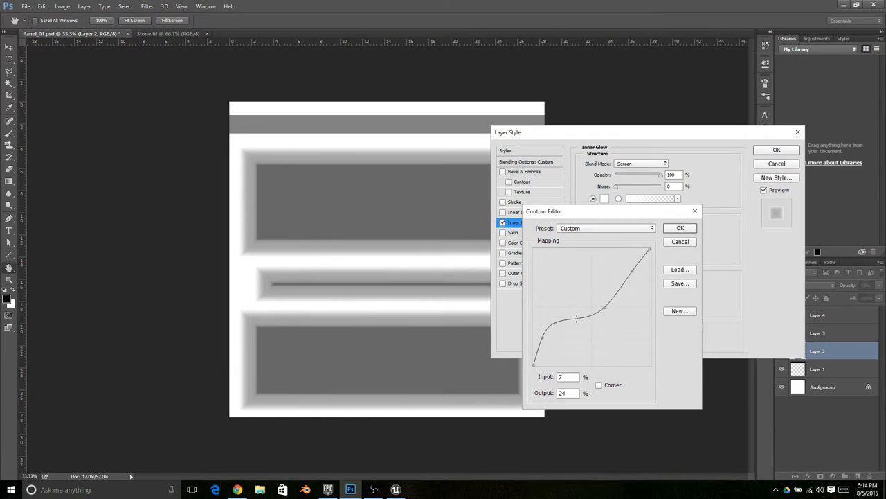
pyautogui.moveTo(577, 319); pyautogui.dragTo(620, 291)
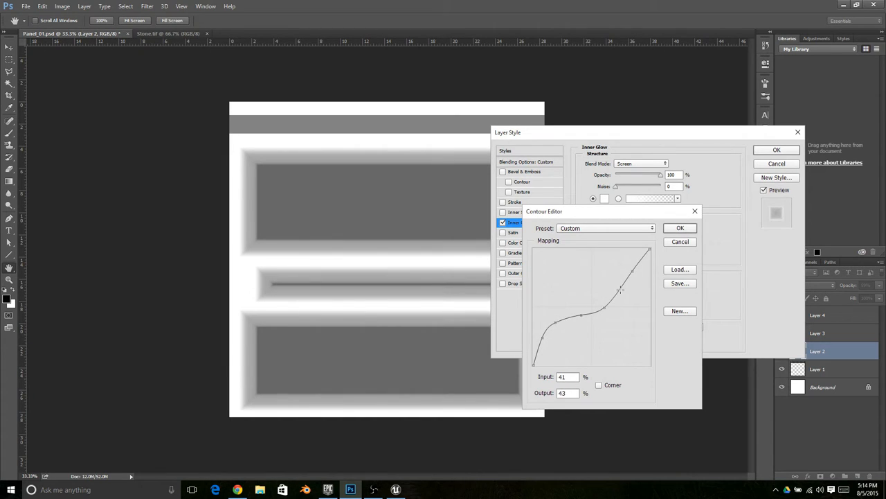
pyautogui.moveTo(620, 290); pyautogui.dragTo(613, 287)
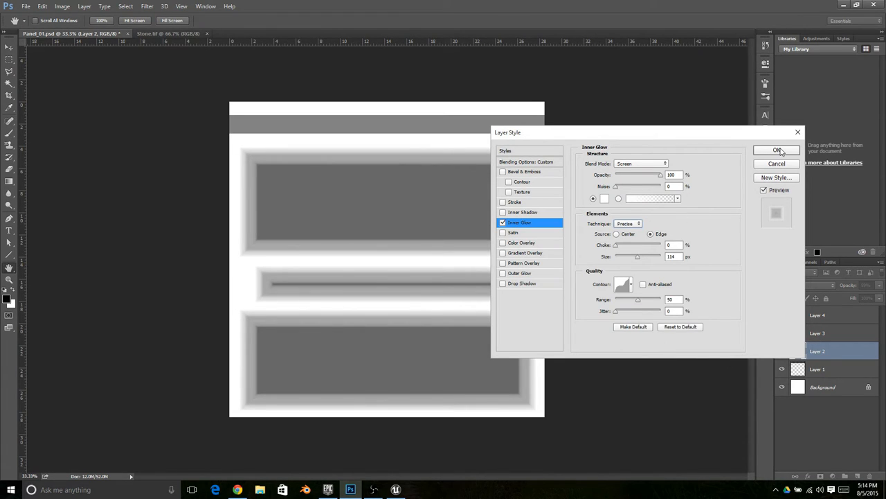
pyautogui.click(776, 151)
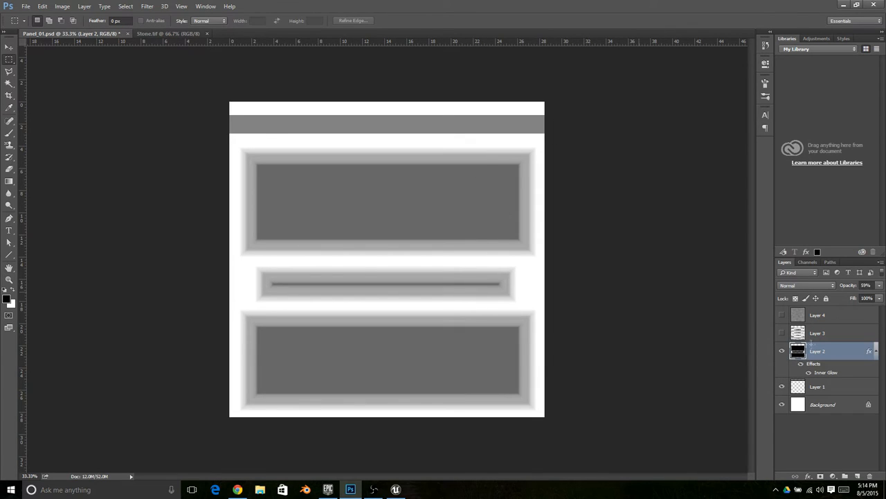
# Make Layer 1, the top bar's layer, active.
pyautogui.click(827, 387)
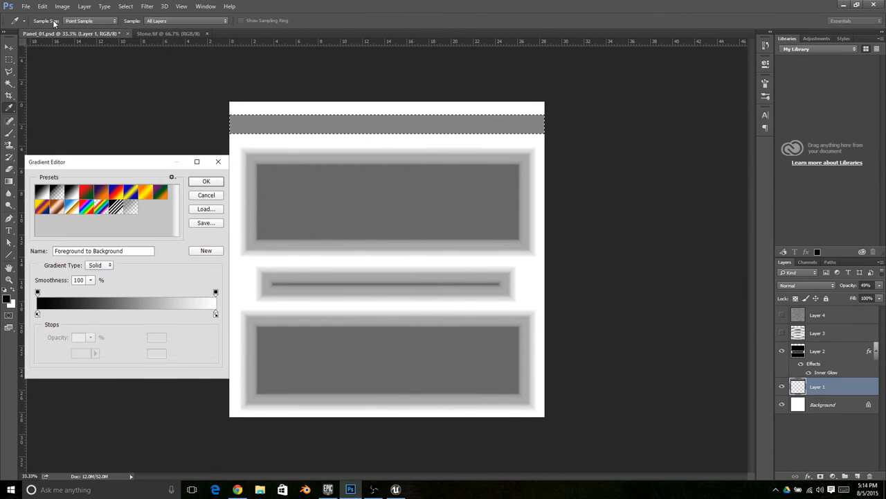
# Build a light-dark-light gradient with a black middle stop and white end stops.
pyautogui.click(127, 313)
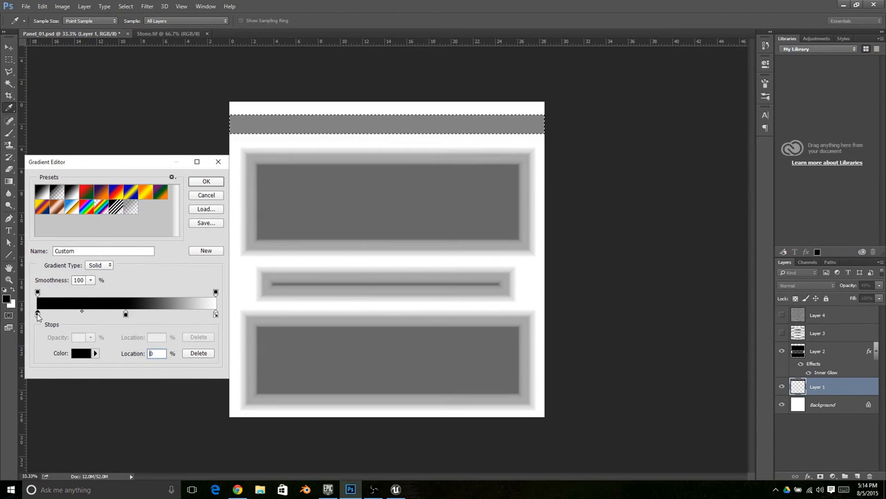
pyautogui.click(80, 353)
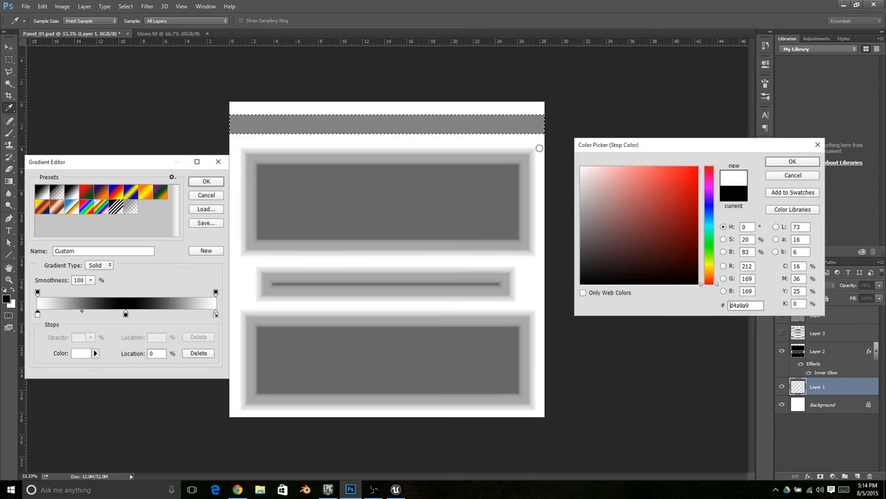
pyautogui.click(792, 161)
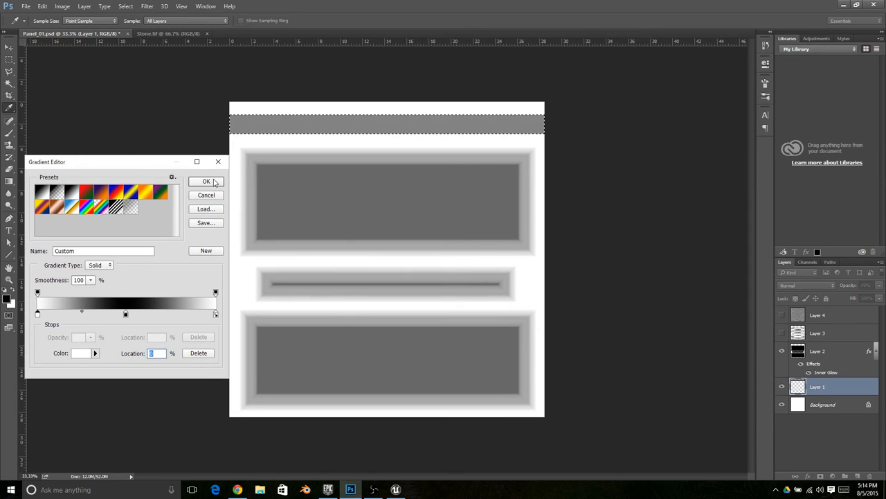
pyautogui.click(206, 181)
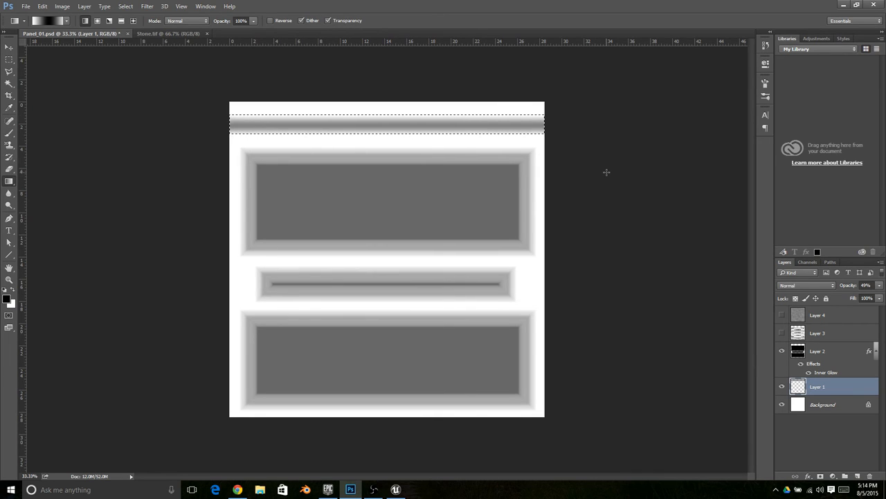
pyautogui.click(65, 7)
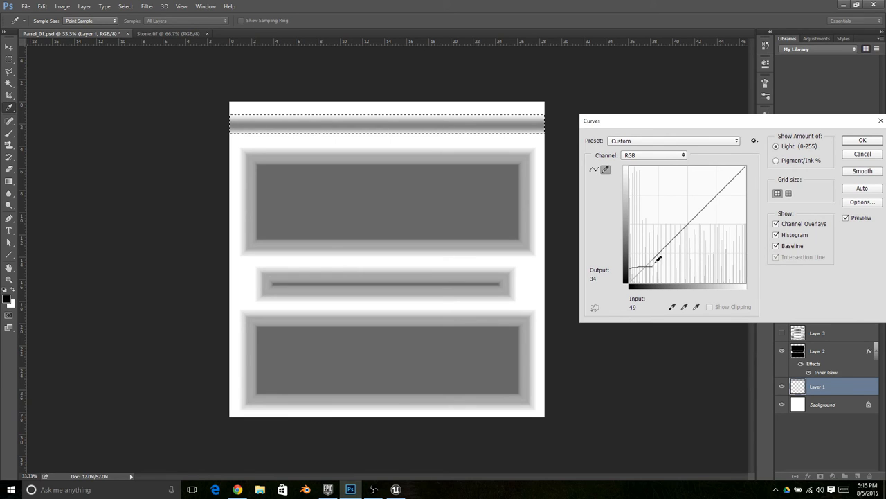
# Pencil-draw a jagged stepped Curves line, darker low tones rising to output 186 at 216.
pyautogui.moveTo(658, 259); pyautogui.dragTo(691, 212)
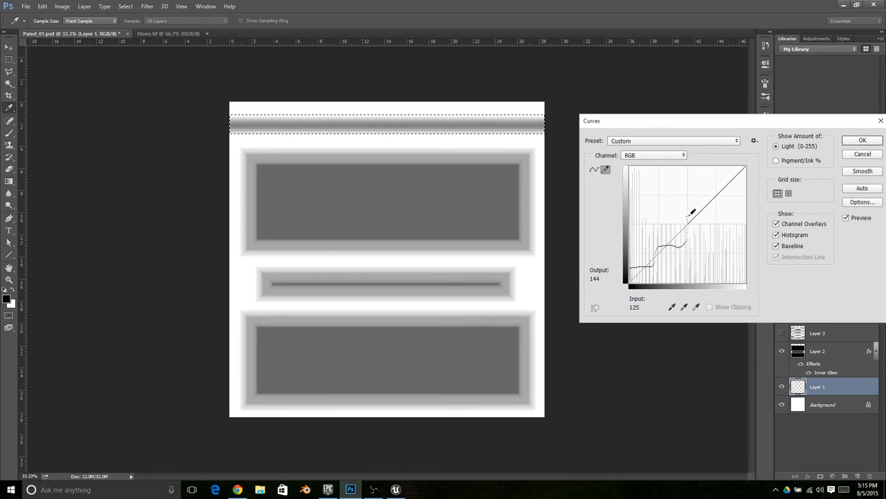
pyautogui.moveTo(691, 212); pyautogui.dragTo(732, 190)
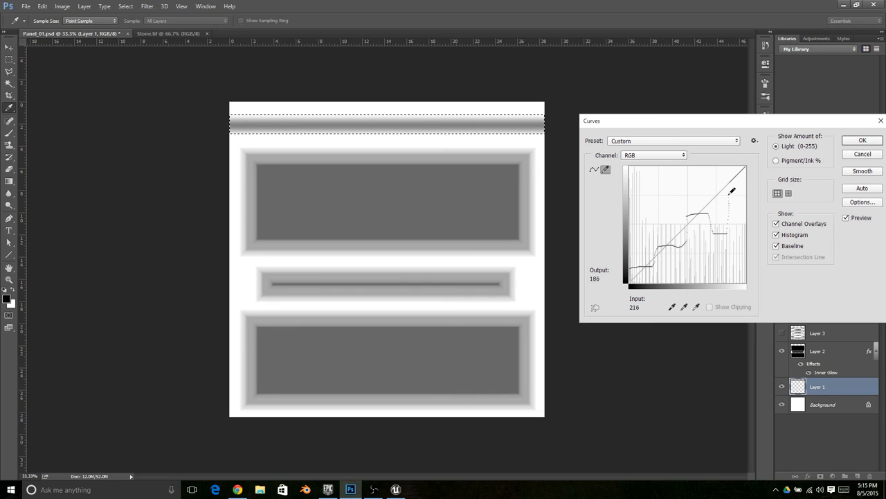